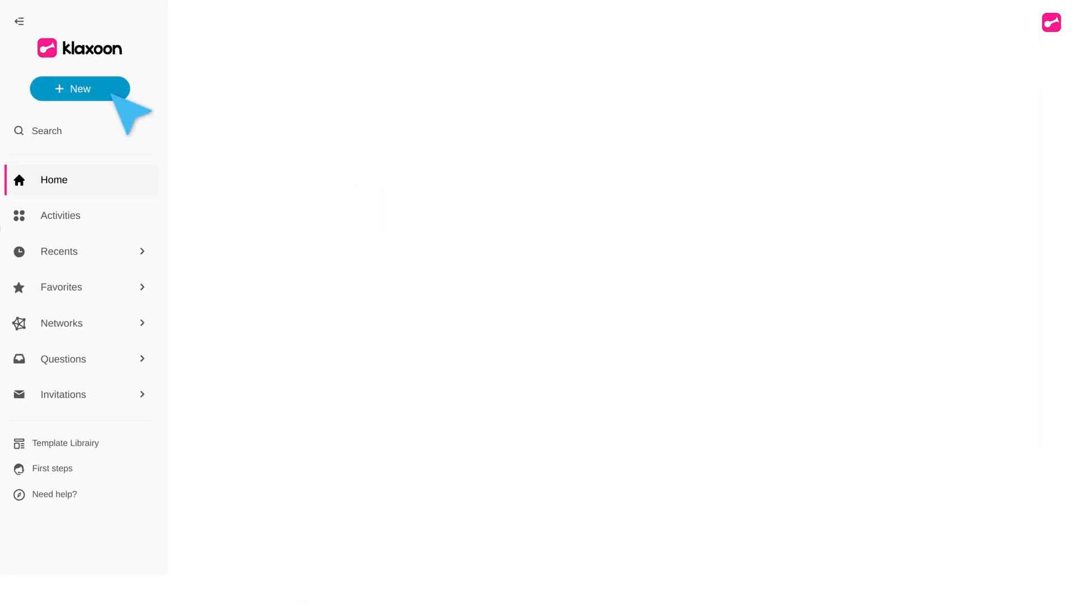
- Preview the Board, Adventure, Memo, Question and Session activity types from the New window
left_click(79, 88)
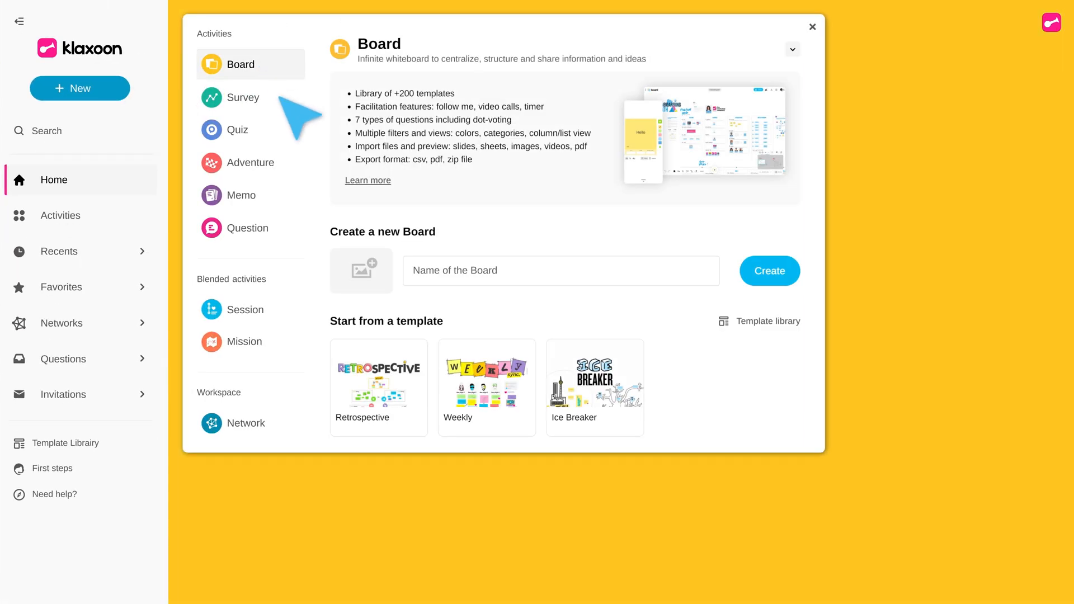
left_click(250, 163)
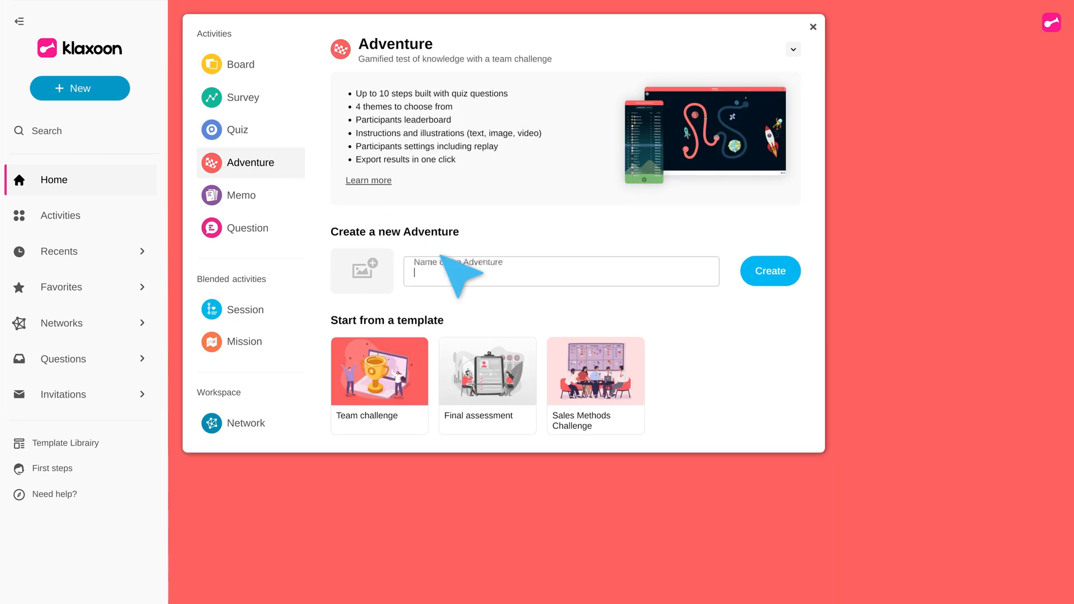
left_click(241, 195)
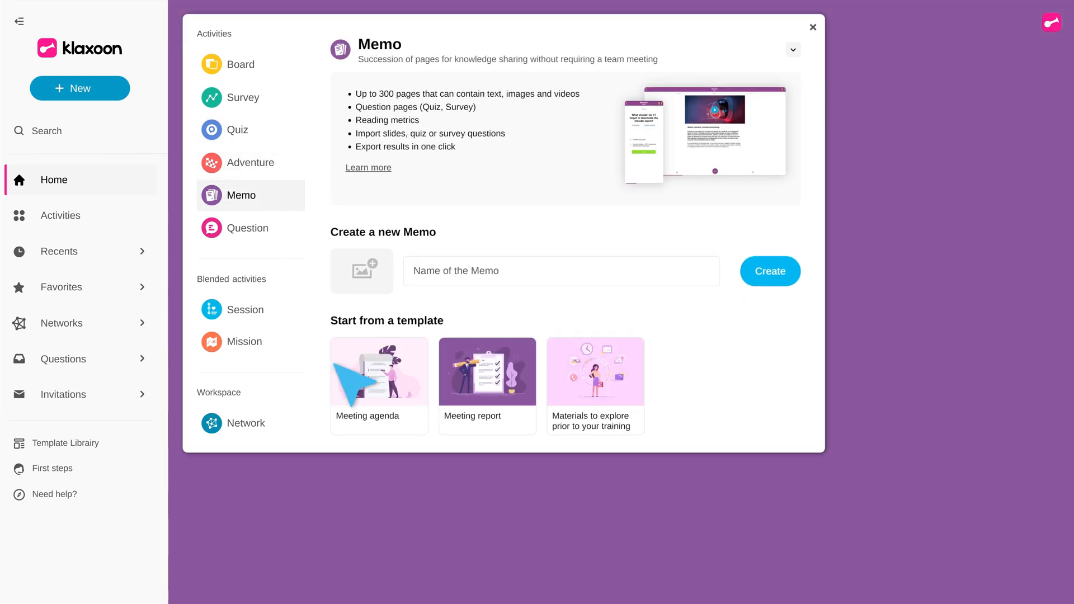
left_click(248, 228)
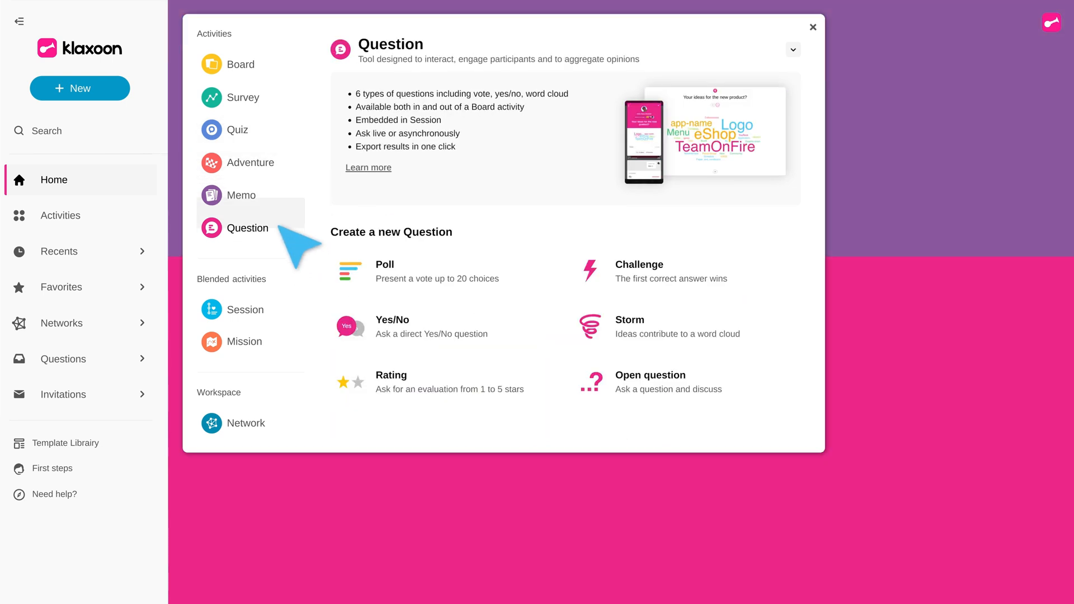
left_click(245, 309)
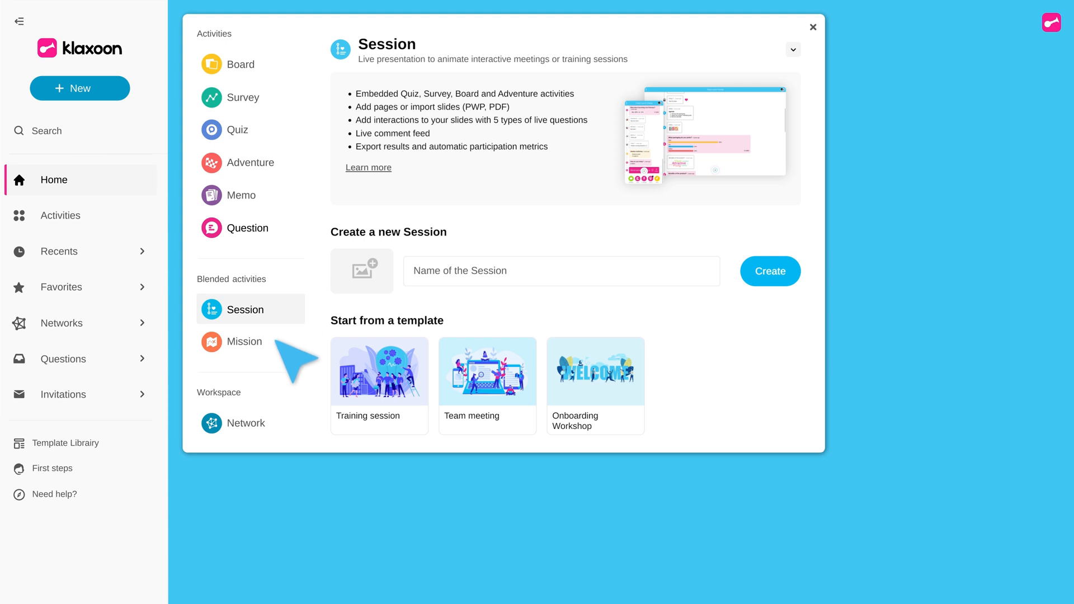
left_click(246, 422)
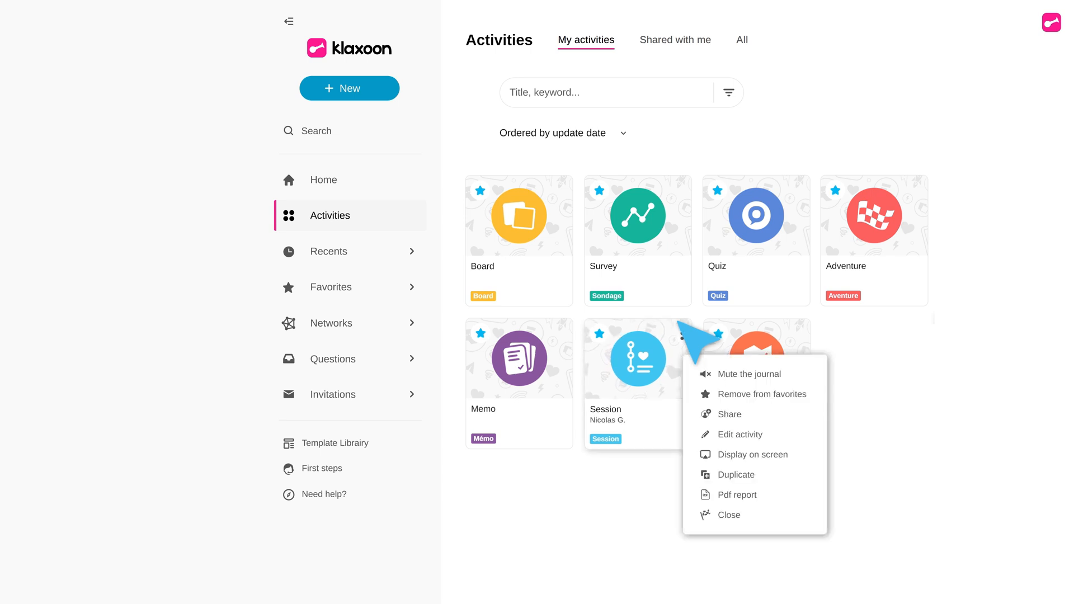
- Show the three-dot actions menu on the Session activity card
left_click(740, 434)
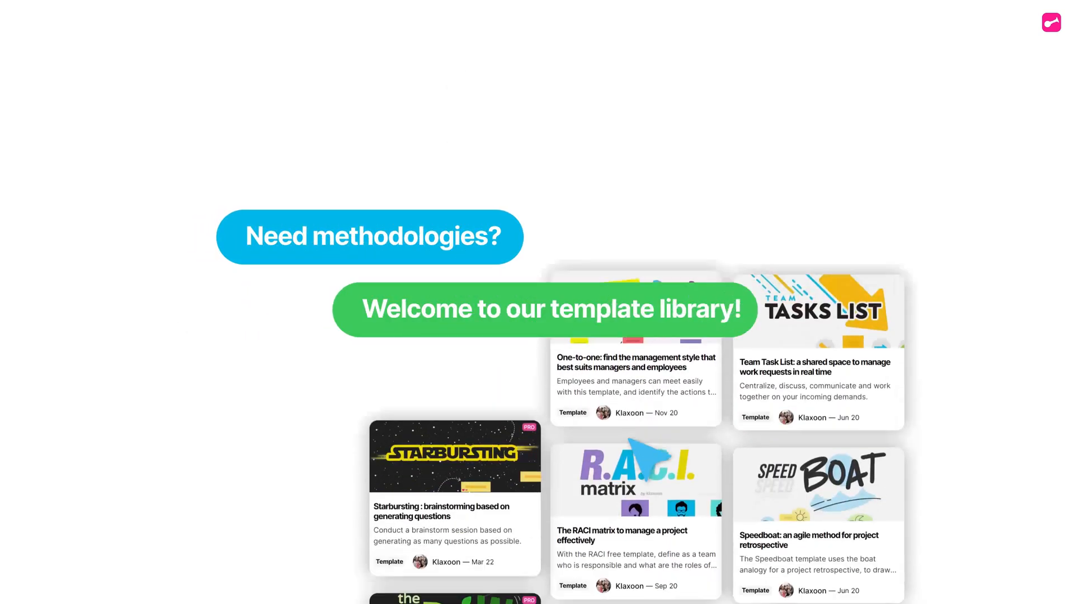
- Browse the Template Library and dismiss the use-case guidance popup
scroll("down", 3)
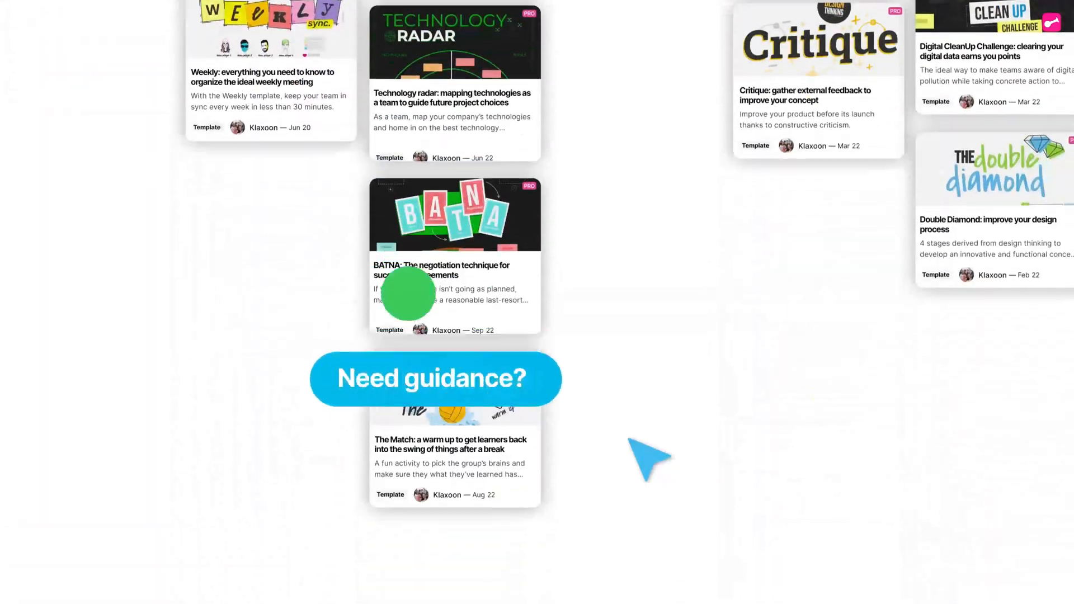
left_click(436, 378)
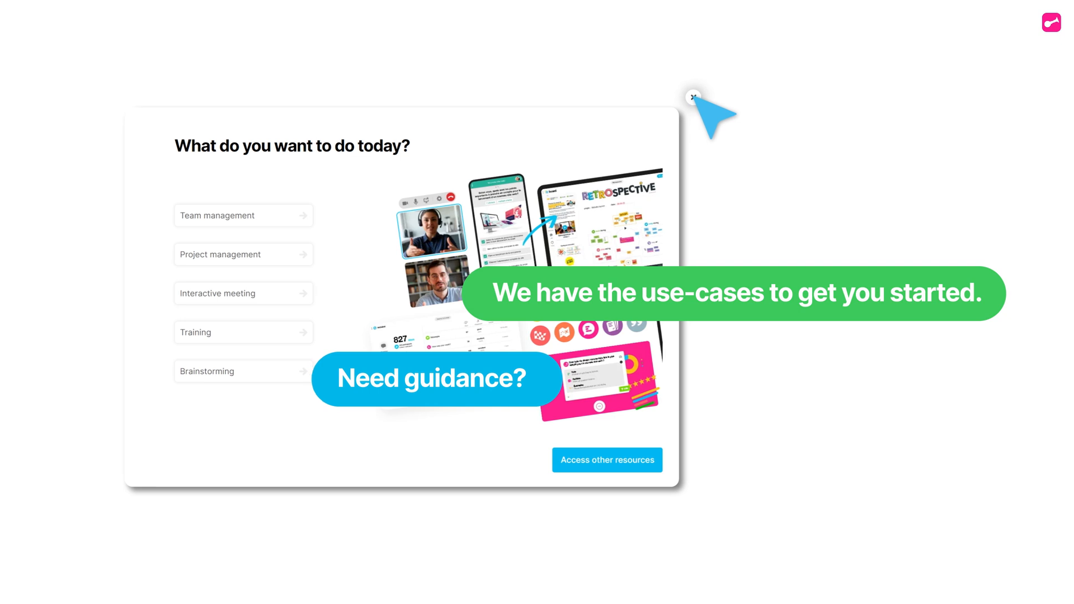
left_click(693, 97)
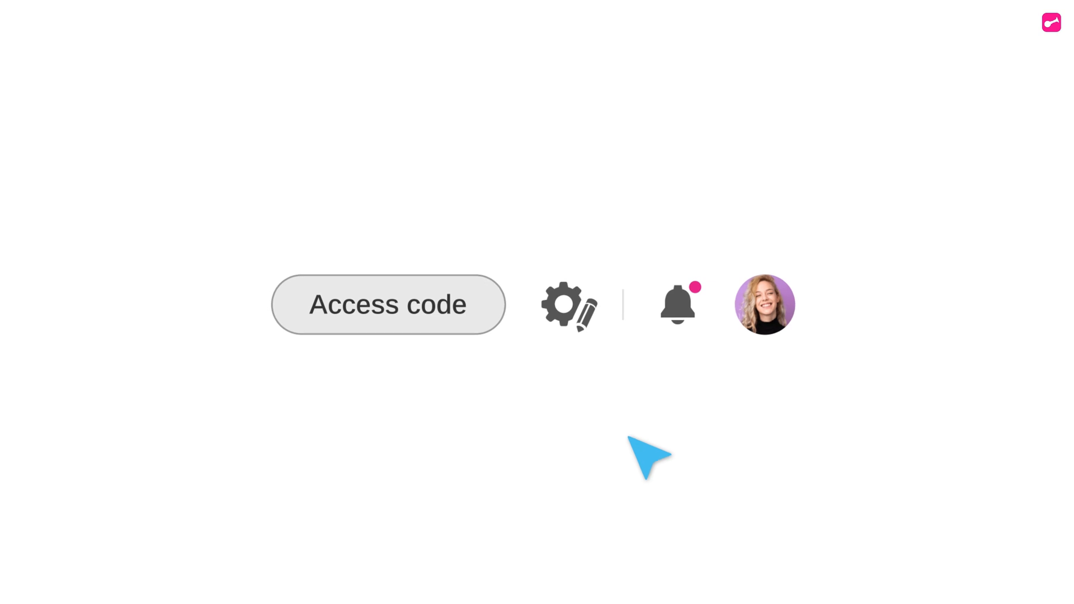
- Join an activity using access code FAST!!! and return to the homepage
left_click(387, 305)
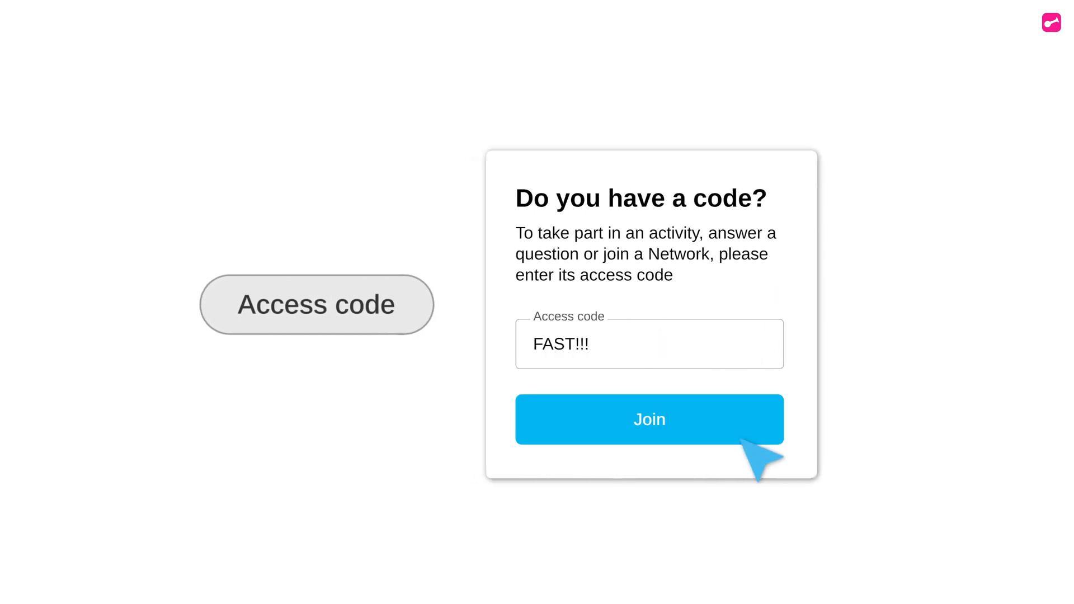
left_click(649, 418)
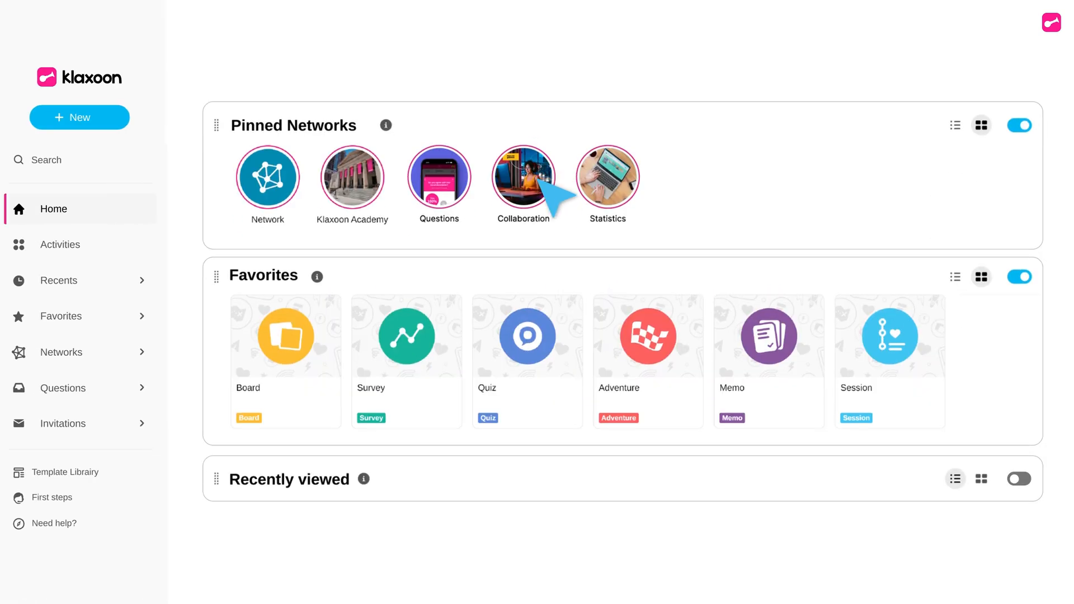